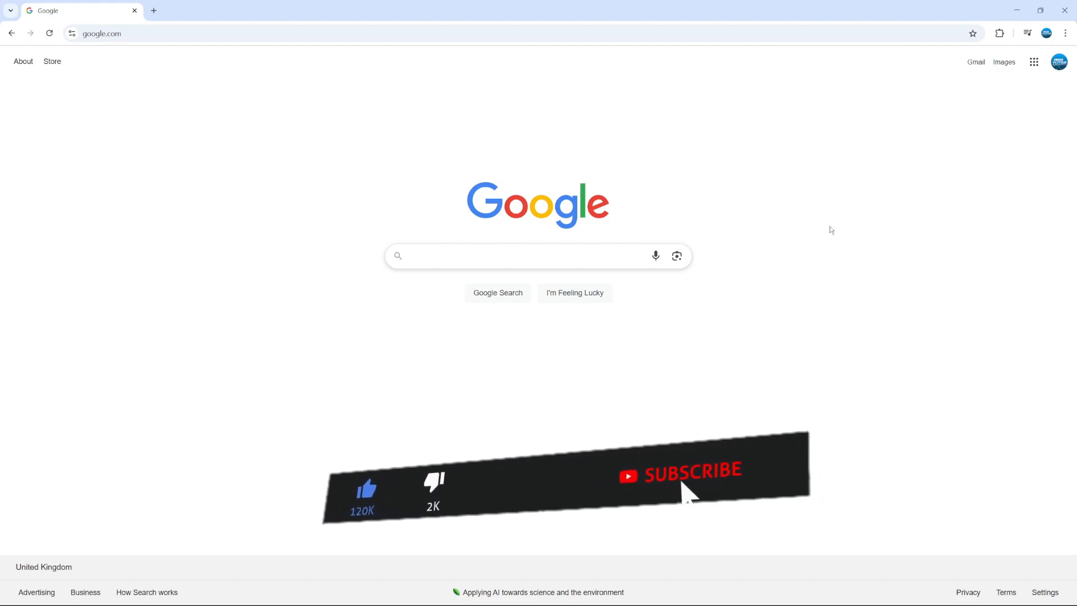
# Open Chrome Settings from the three-dot main menu.
pyautogui.click(690, 474)
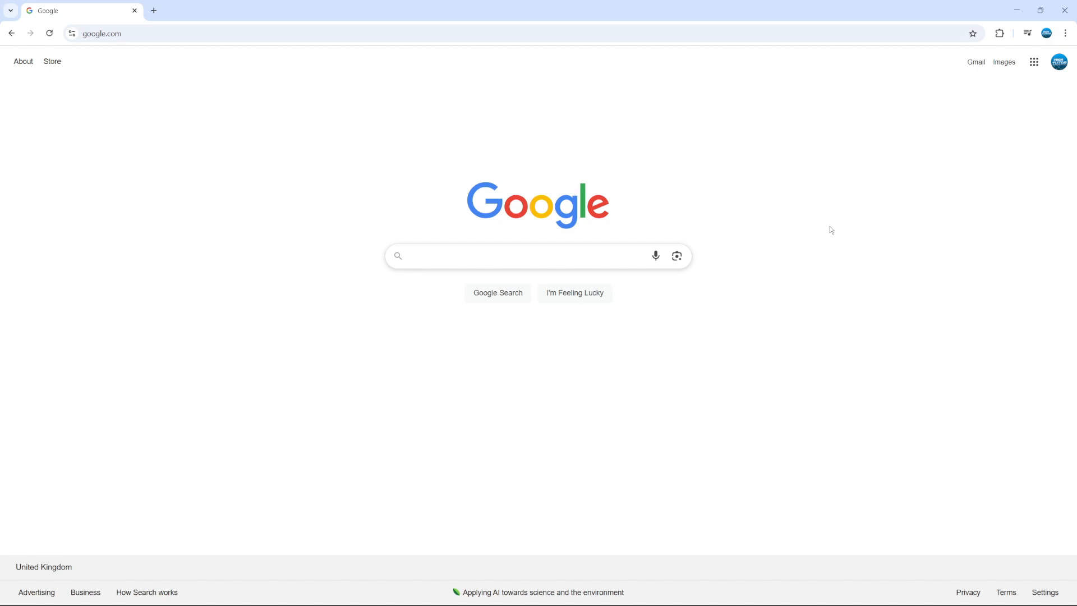
pyautogui.moveTo(666, 224)
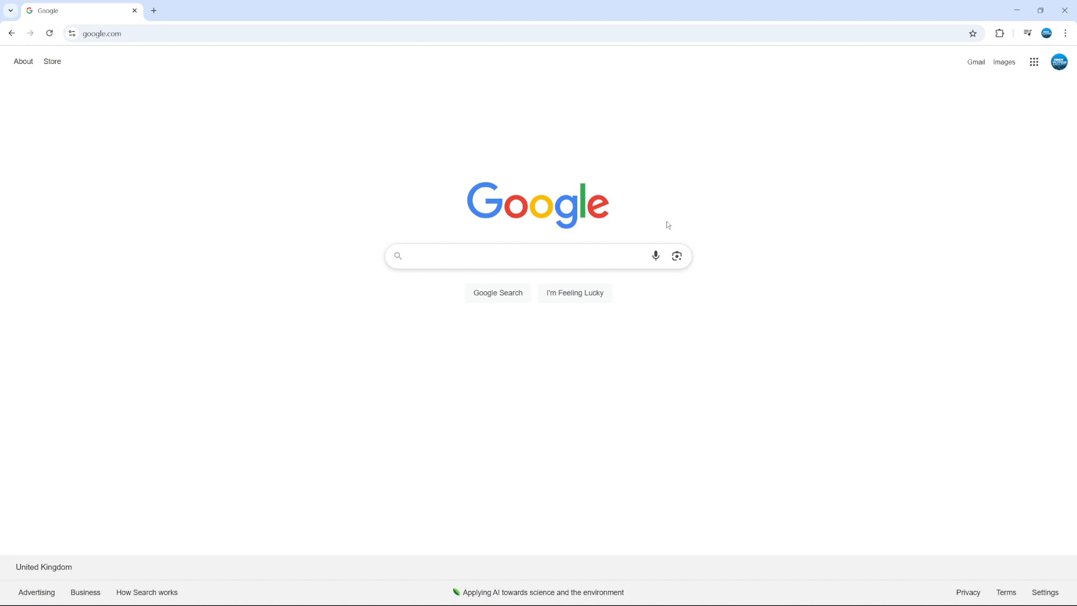
pyautogui.moveTo(625, 173)
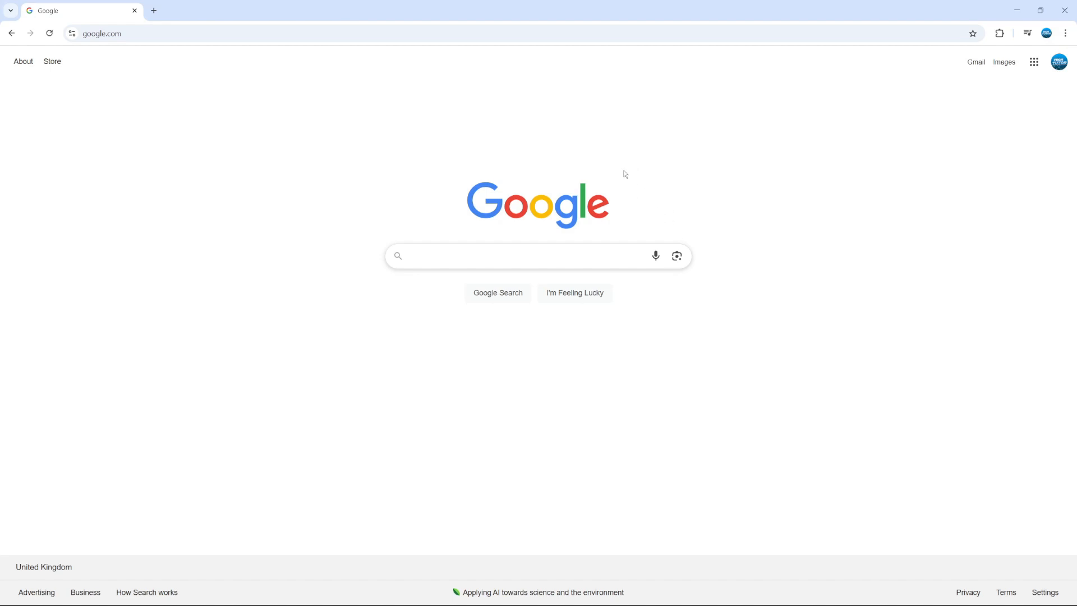
pyautogui.moveTo(585, 179)
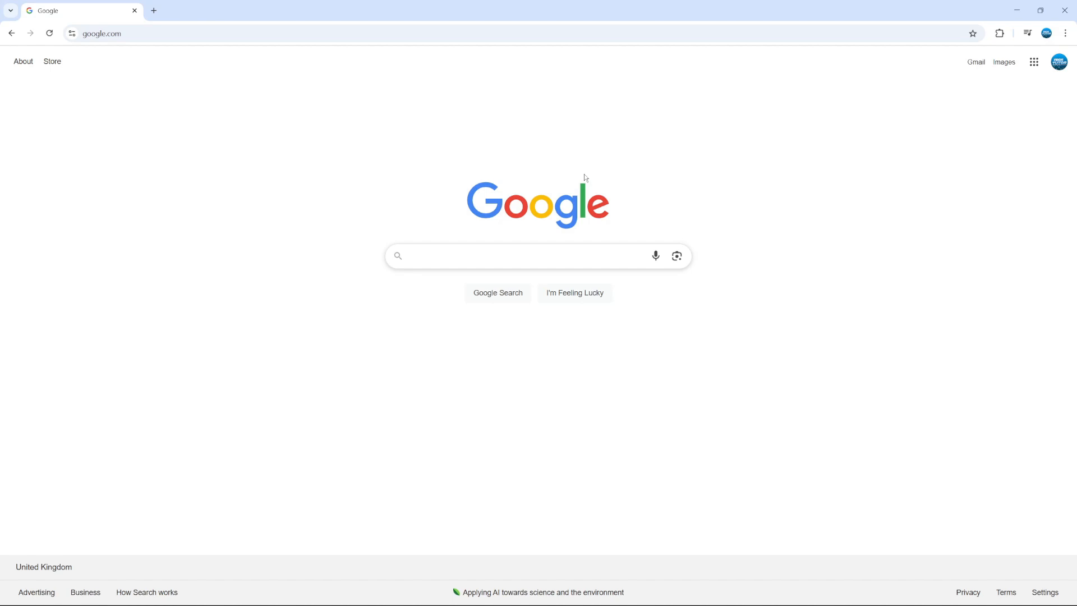
pyautogui.moveTo(1066, 33)
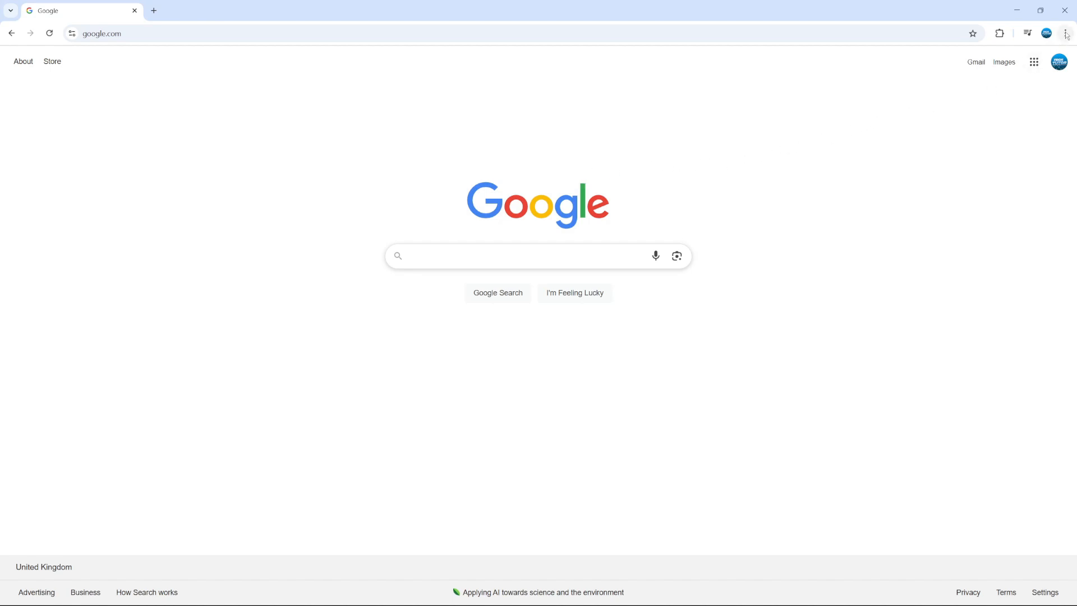
pyautogui.click(1064, 32)
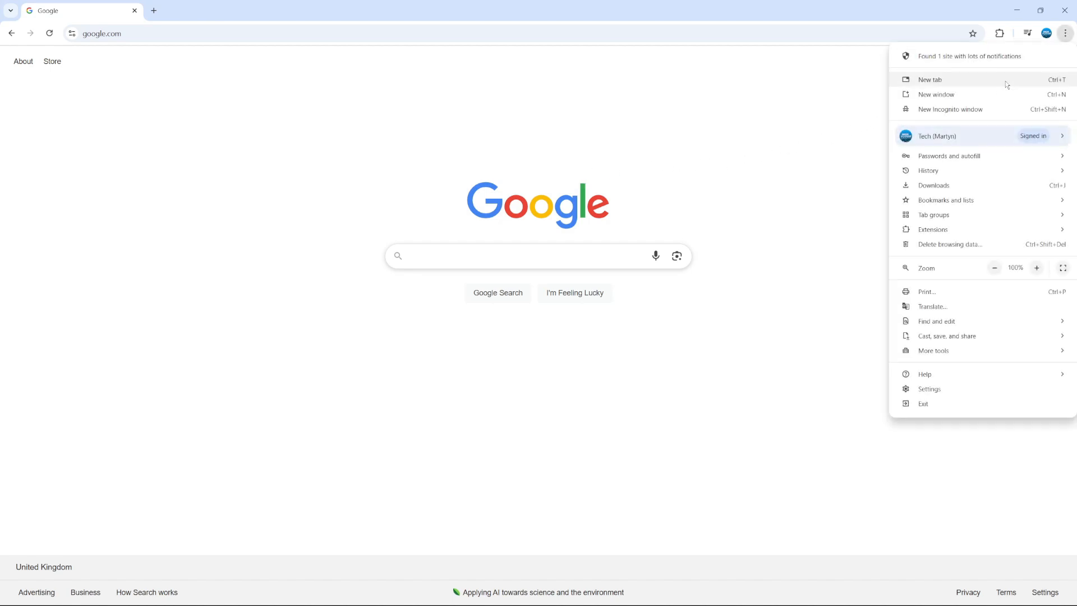
pyautogui.moveTo(963, 388)
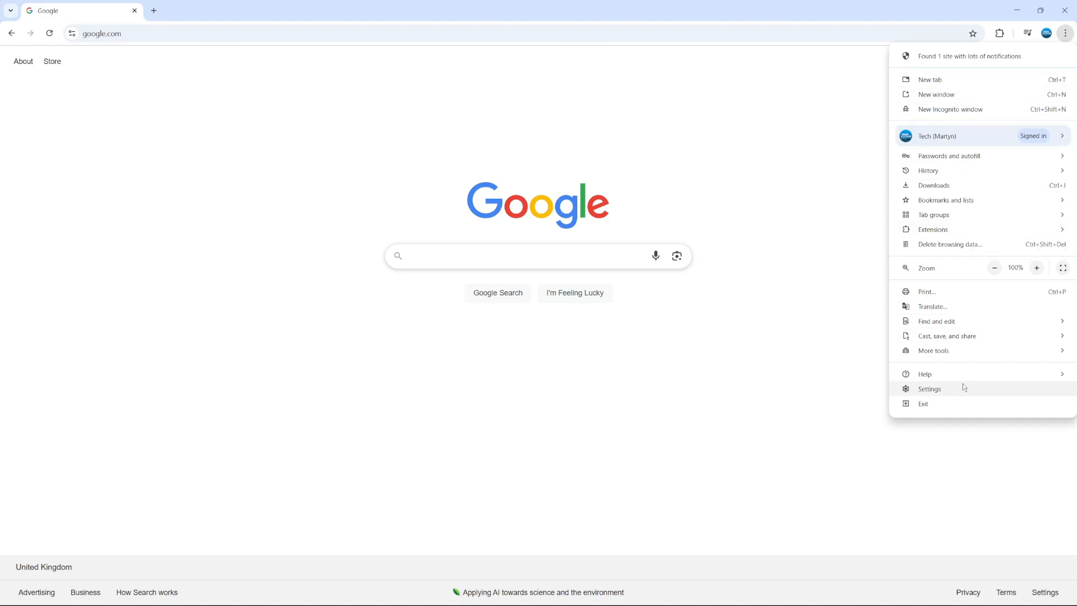
pyautogui.click(929, 389)
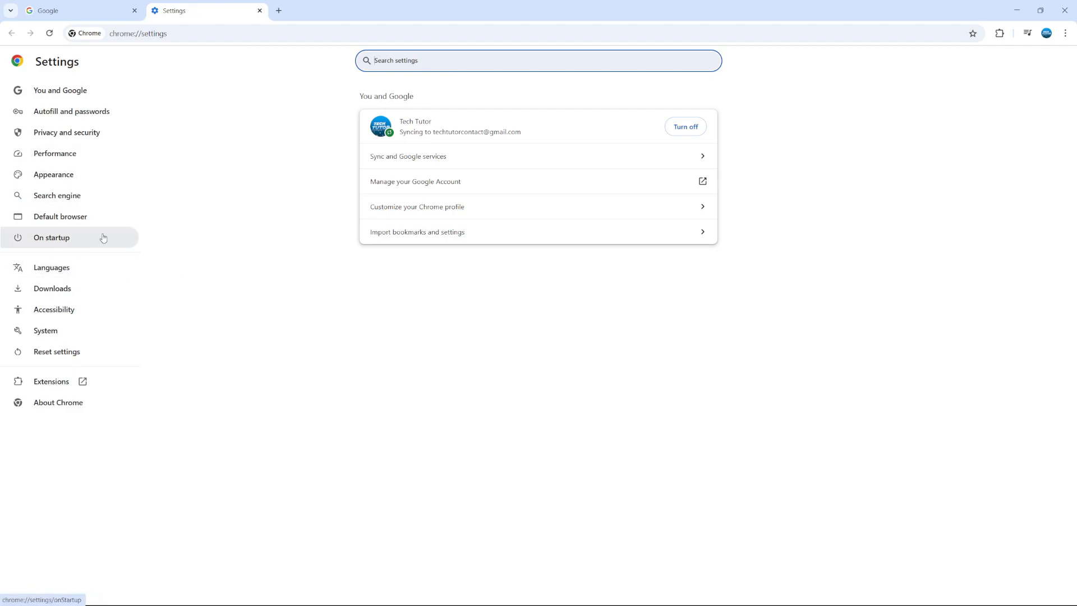
# In On startup, choose 'Open a specific page or set of pages' and start adding a page.
pyautogui.click(52, 236)
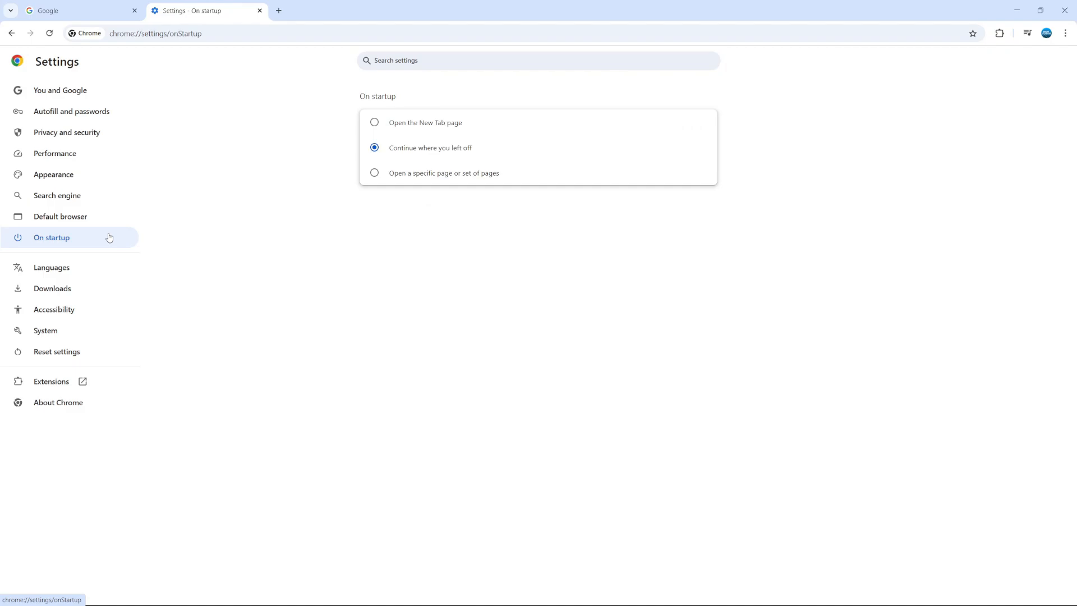
pyautogui.moveTo(401, 148)
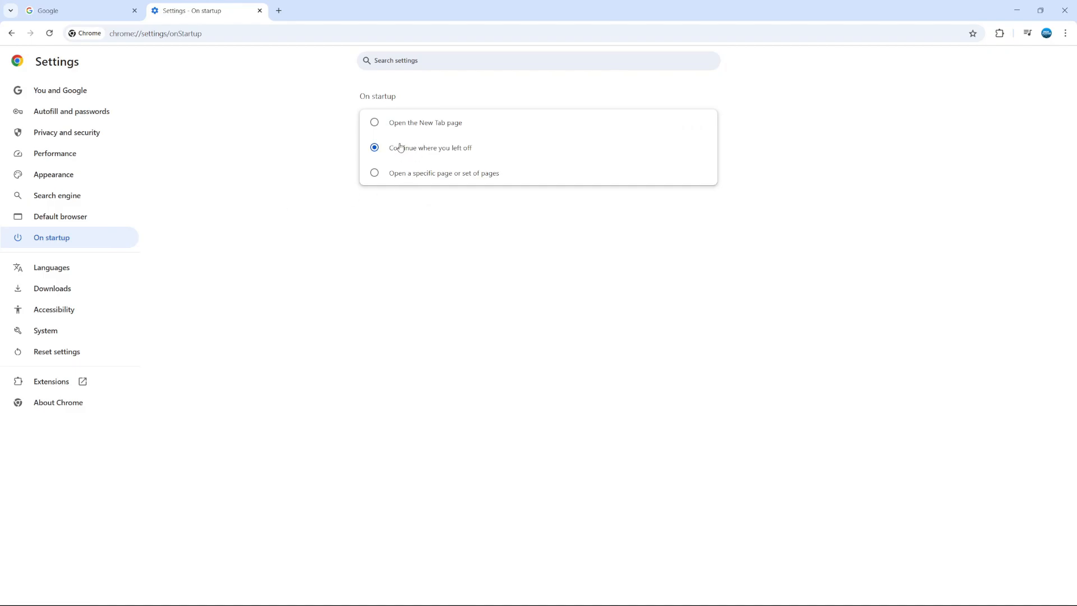
pyautogui.moveTo(398, 172)
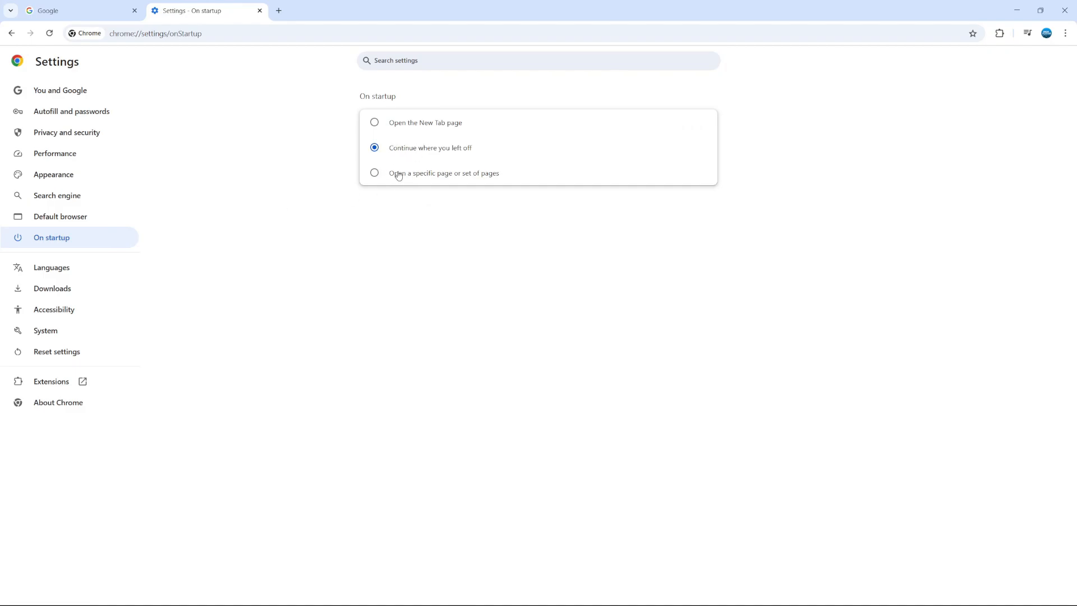
pyautogui.moveTo(501, 185)
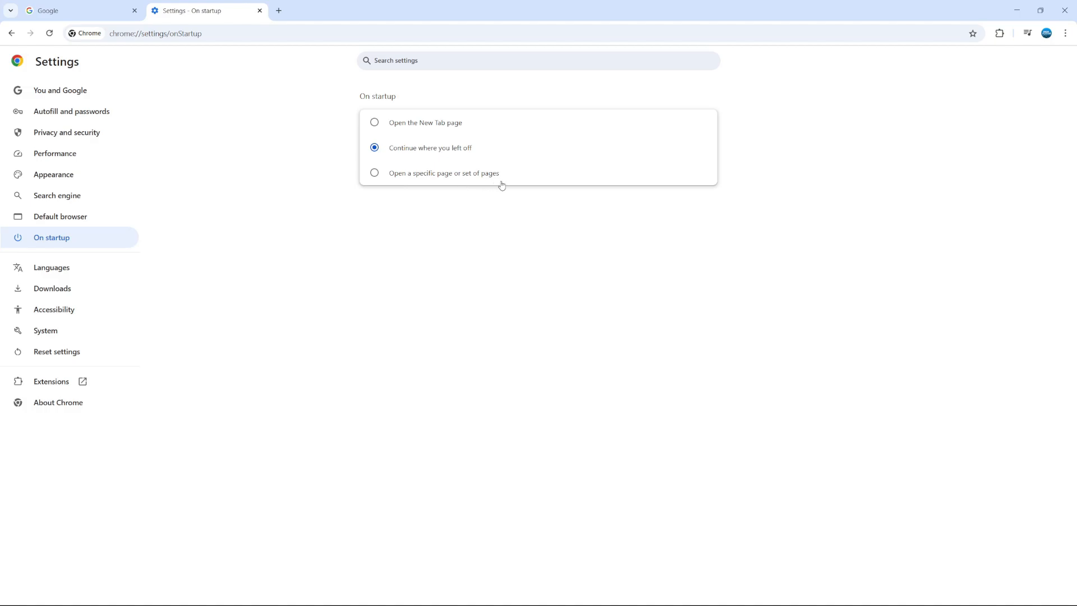
pyautogui.click(375, 173)
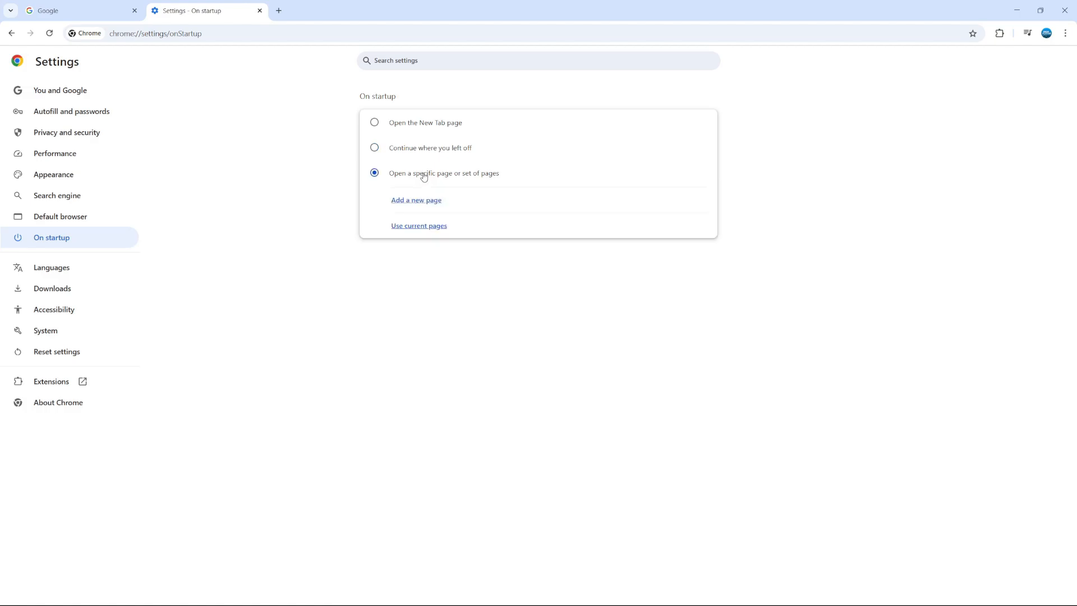
pyautogui.moveTo(418, 226)
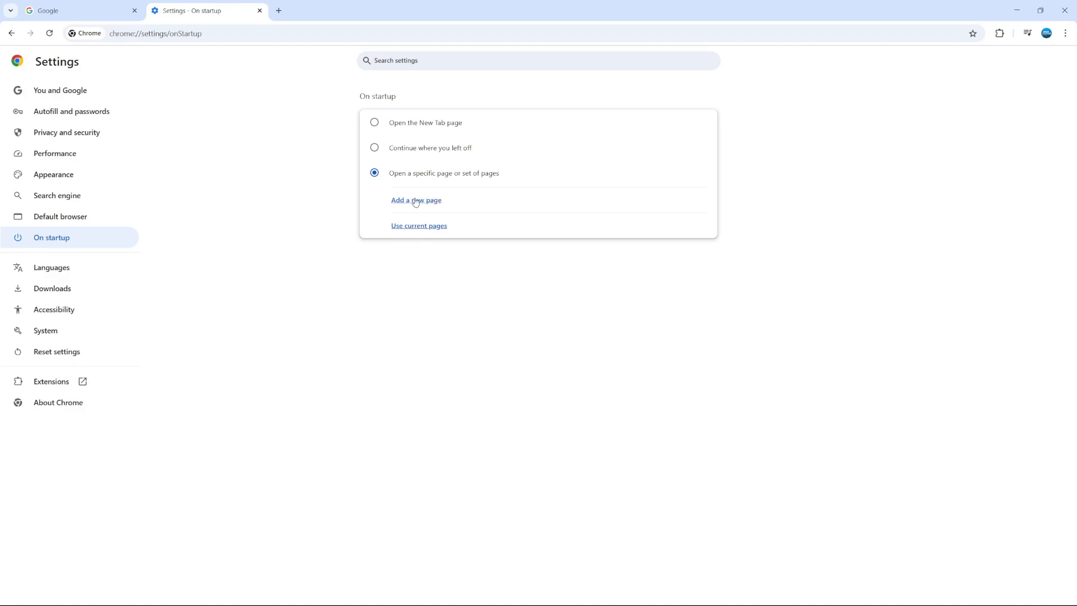
pyautogui.click(415, 200)
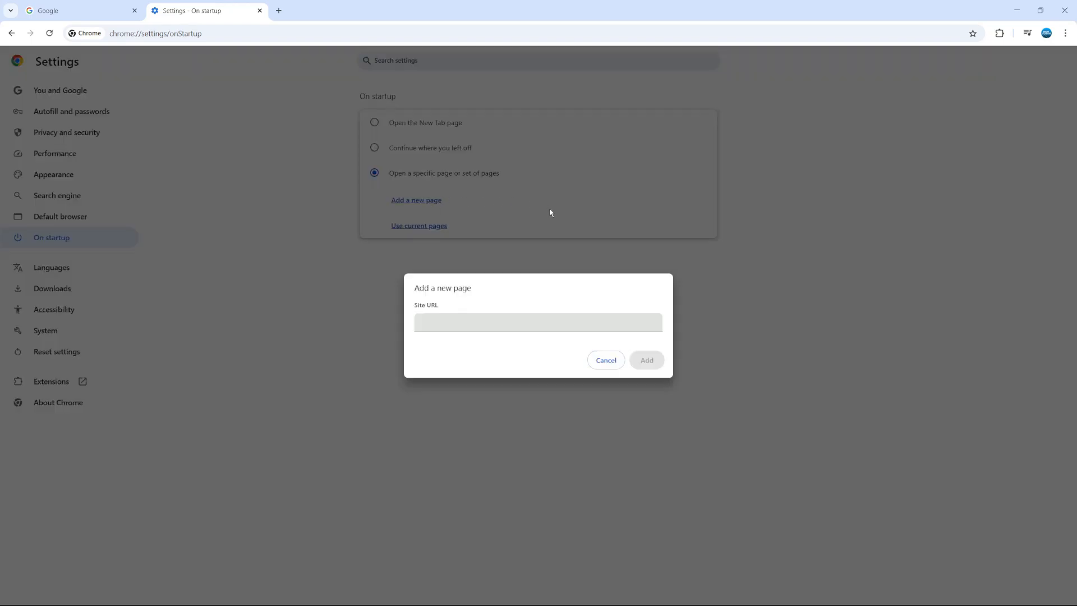
# Enter google.com as the Site URL and add it as the startup page.
pyautogui.write('go')
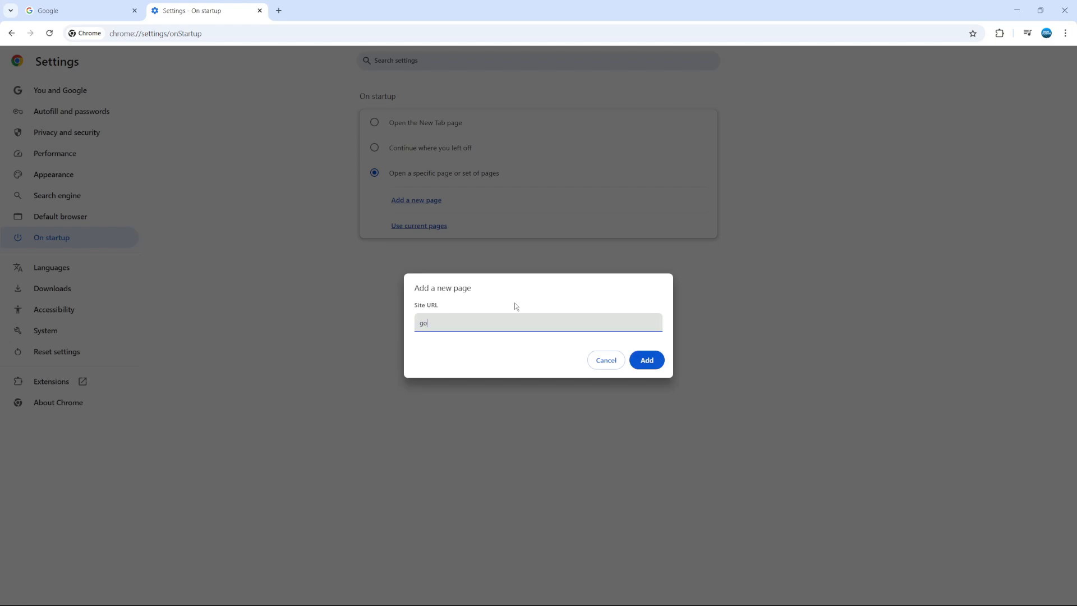
pyautogui.write('ogle.c')
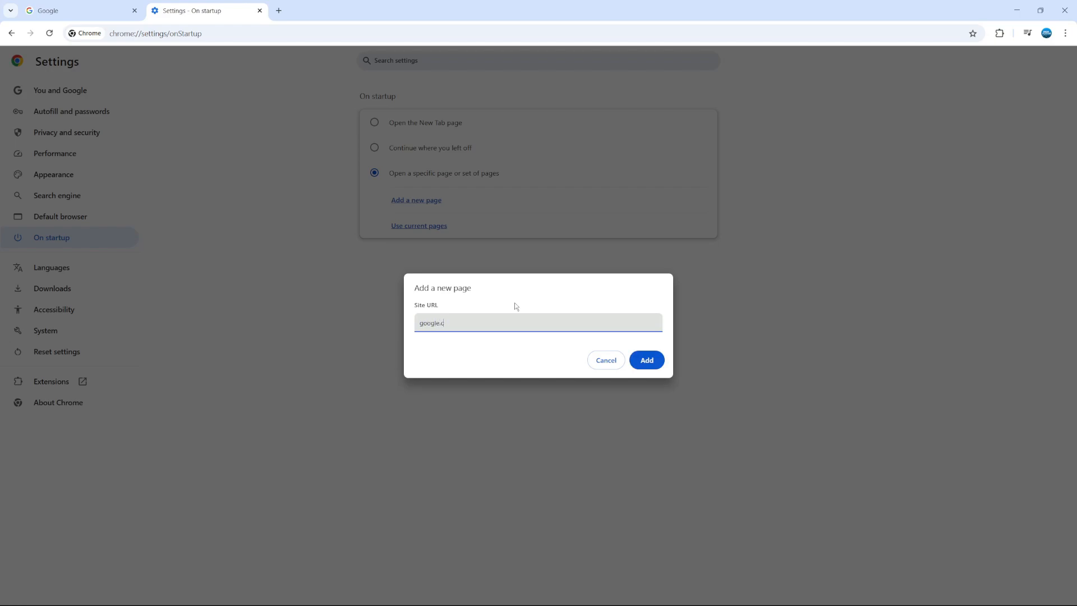
pyautogui.write('om')
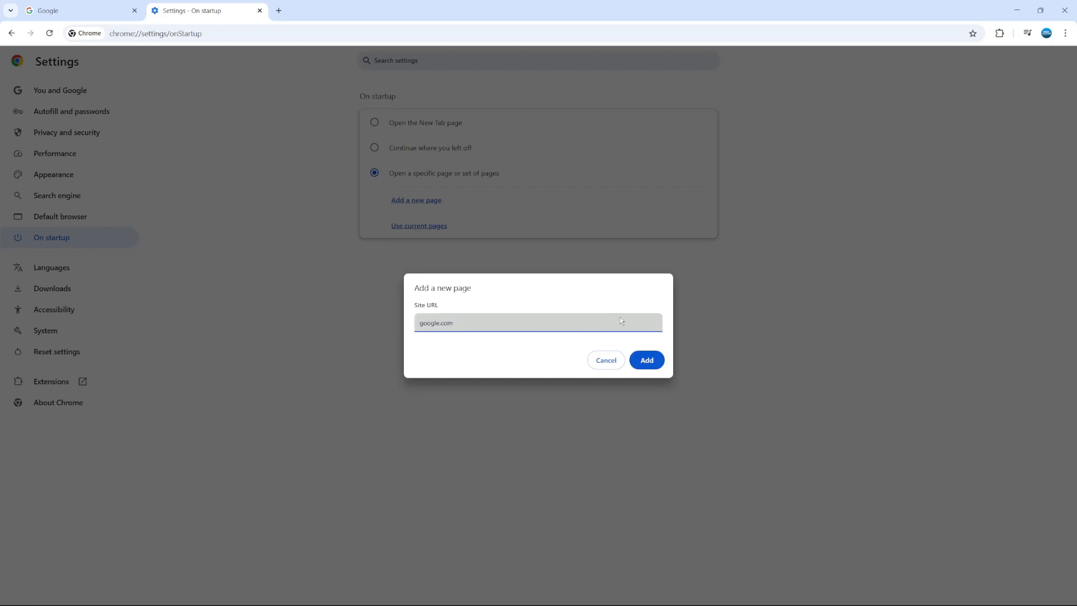
pyautogui.click(646, 360)
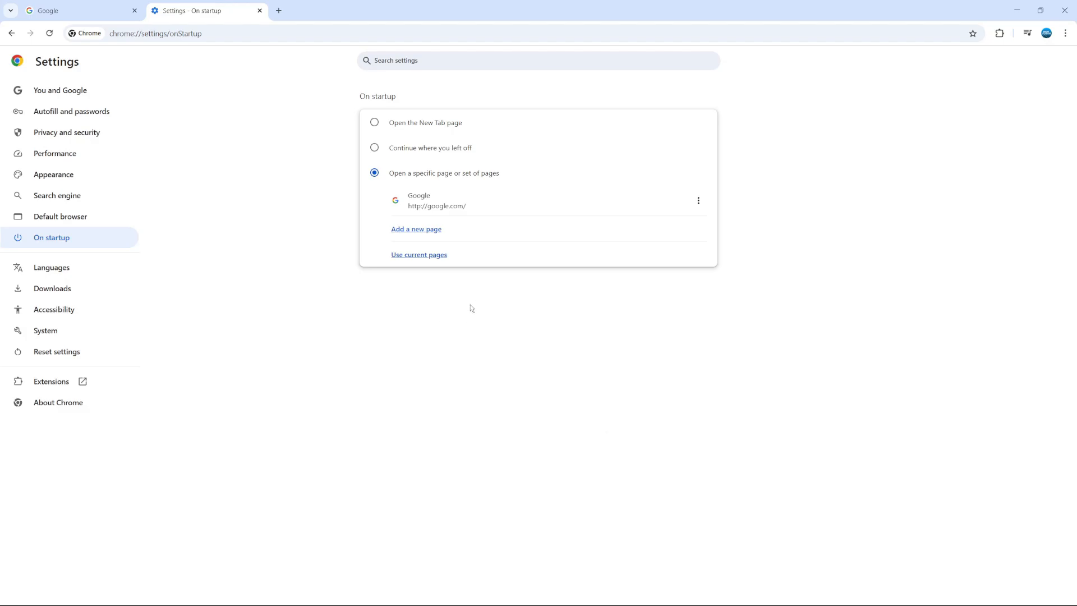
pyautogui.moveTo(482, 215)
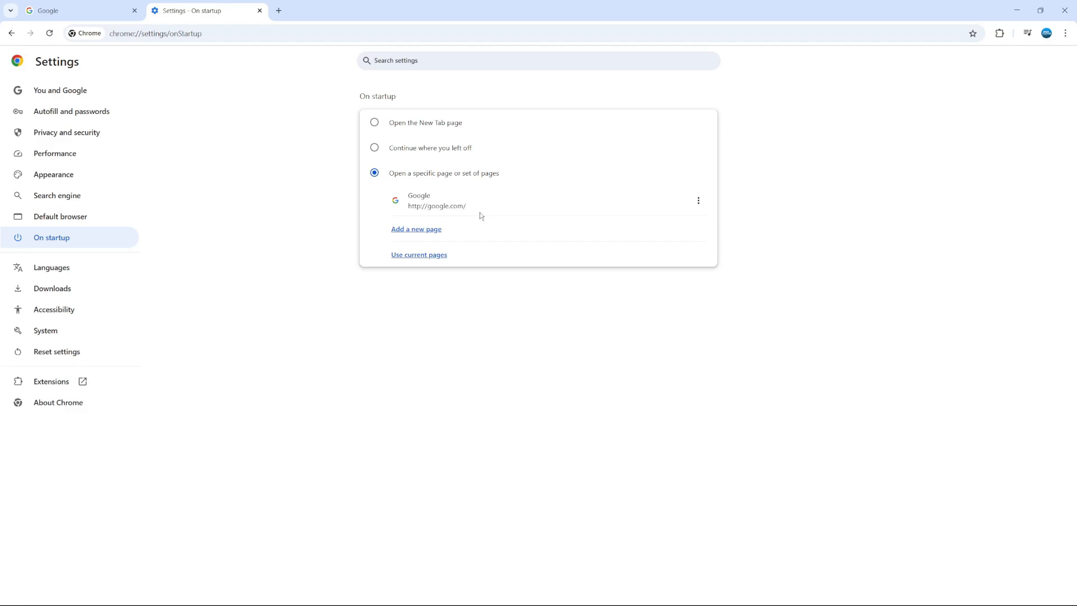
pyautogui.moveTo(897, 451)
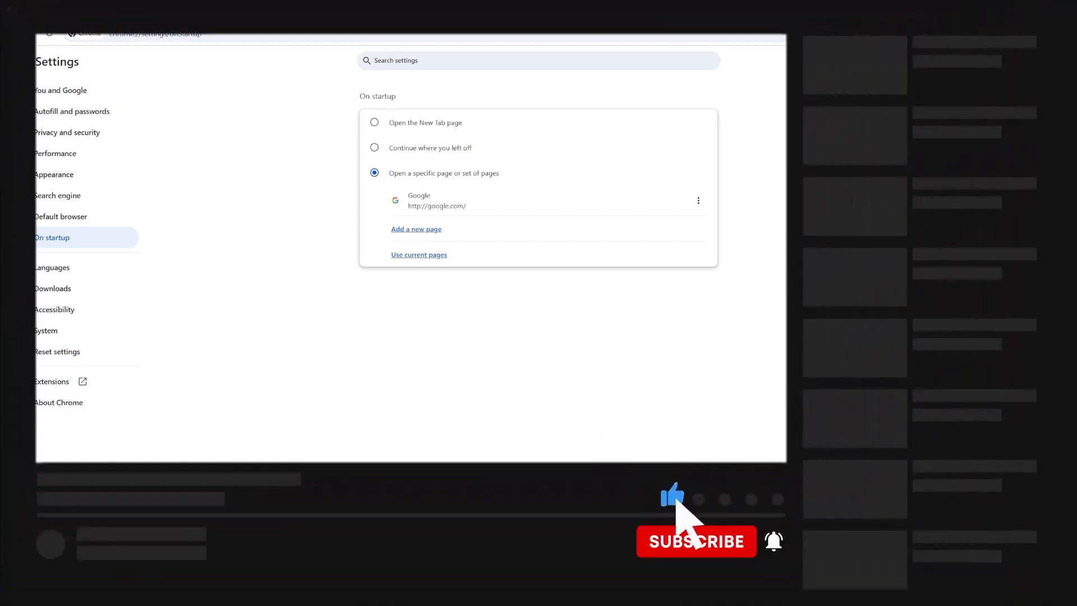
pyautogui.click(695, 540)
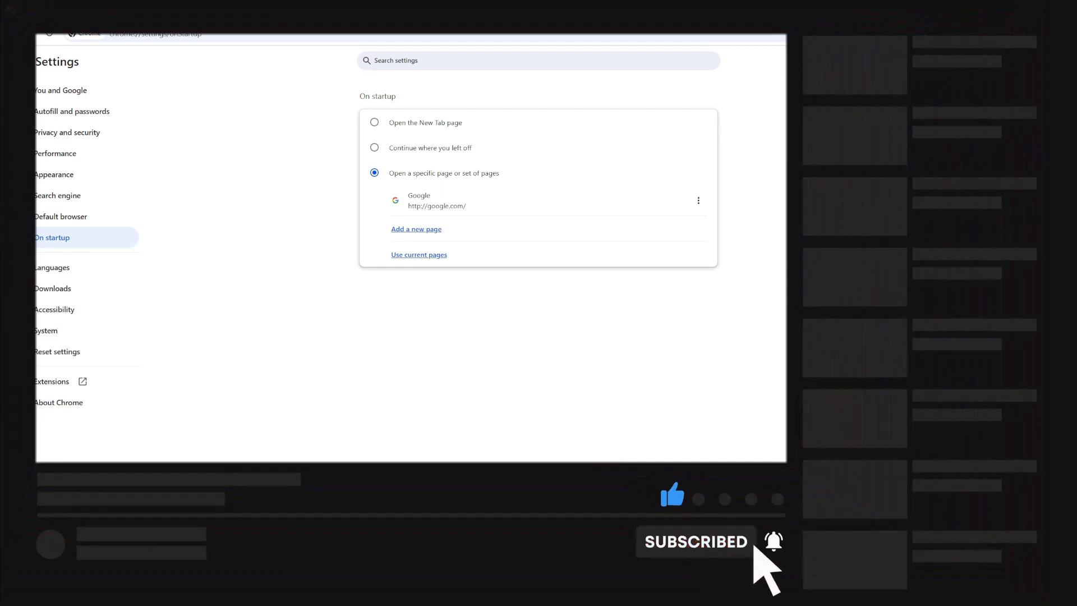